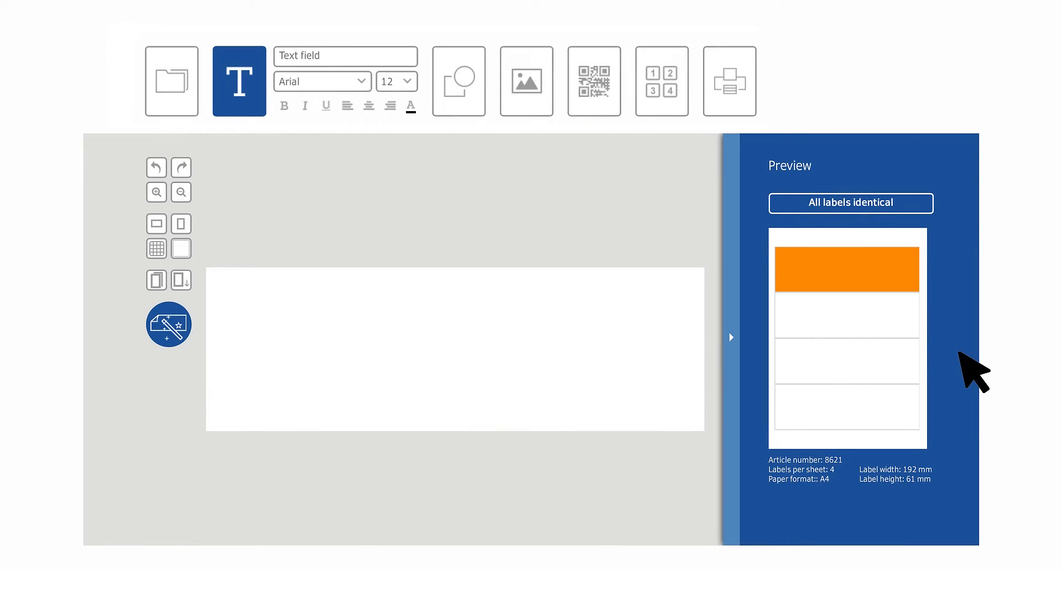
{"action": "mouse_move", "coordinate": [907, 373]}
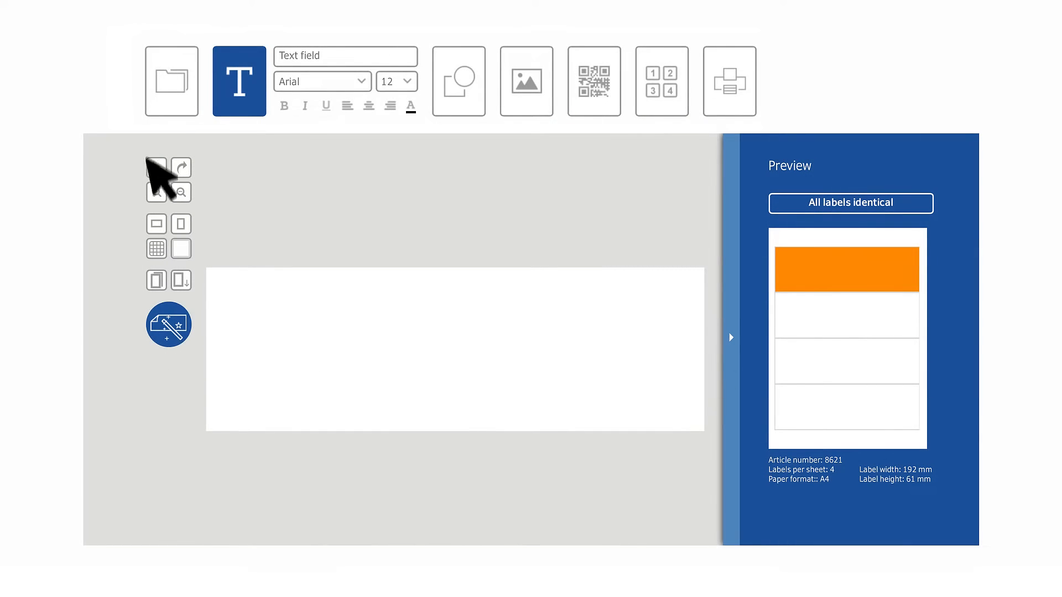
{"action": "mouse_move", "coordinate": [785, 143]}
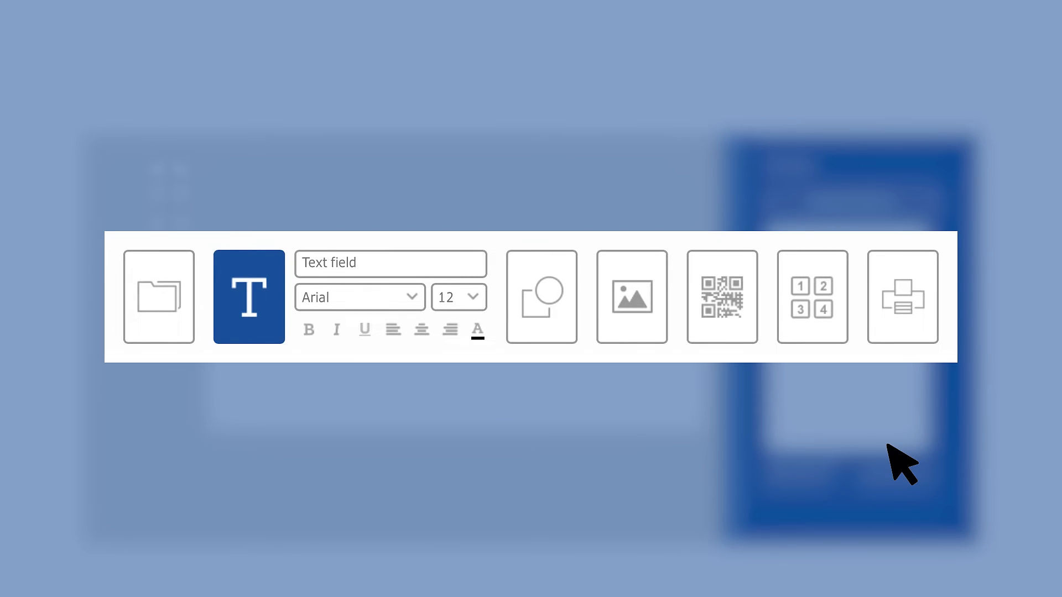
{"action": "mouse_move", "coordinate": [575, 461]}
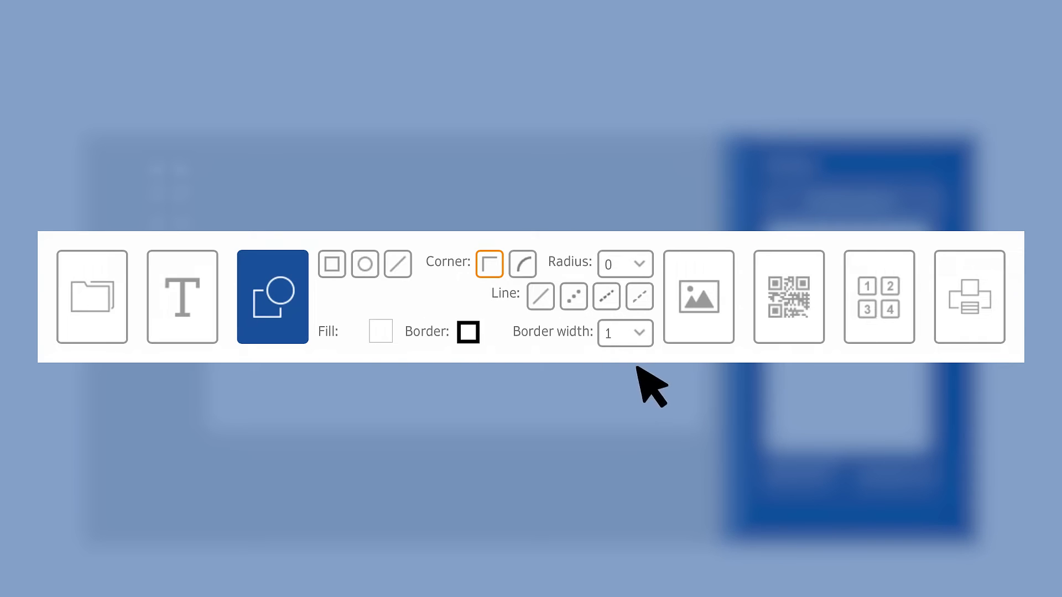
Show the Image tool's Upload image and Image archive options.
{"action": "left_click", "coordinate": [699, 296]}
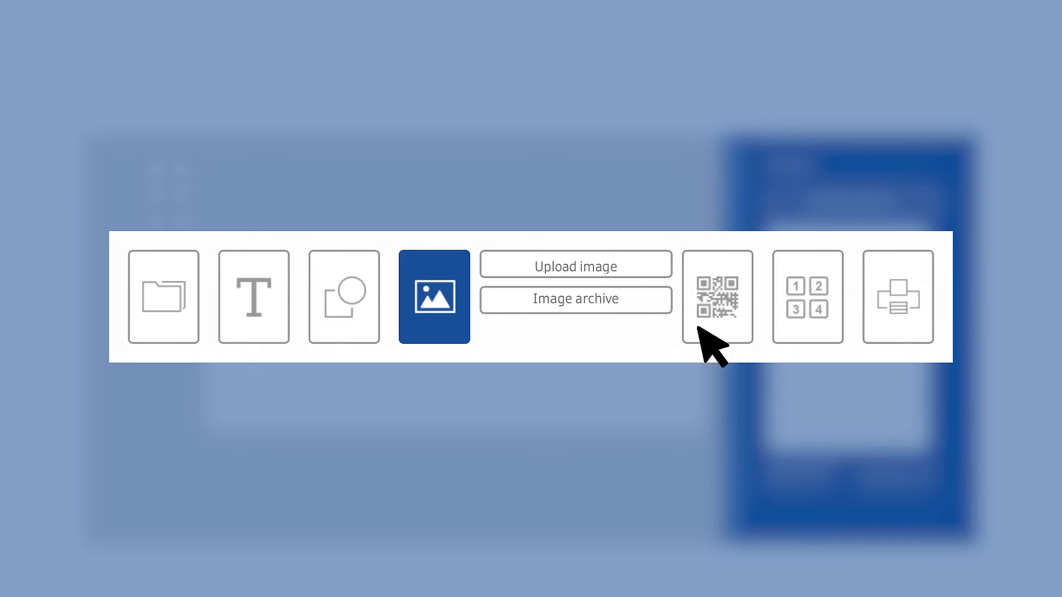
{"action": "mouse_move", "coordinate": [643, 319]}
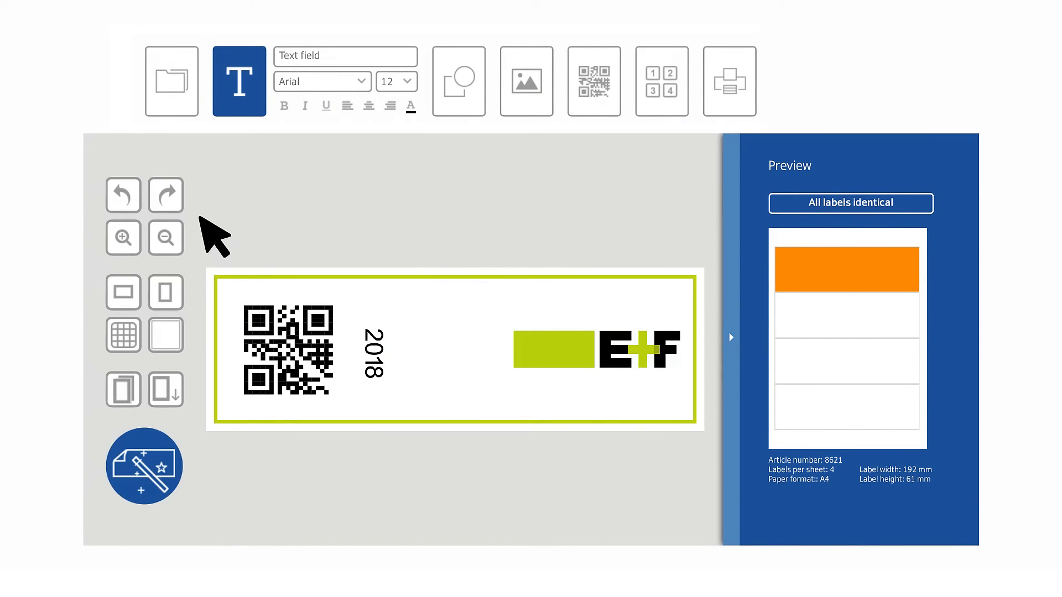
Undo and redo the move of the 2018 text, then zoom in on the label.
{"action": "left_click", "coordinate": [123, 195]}
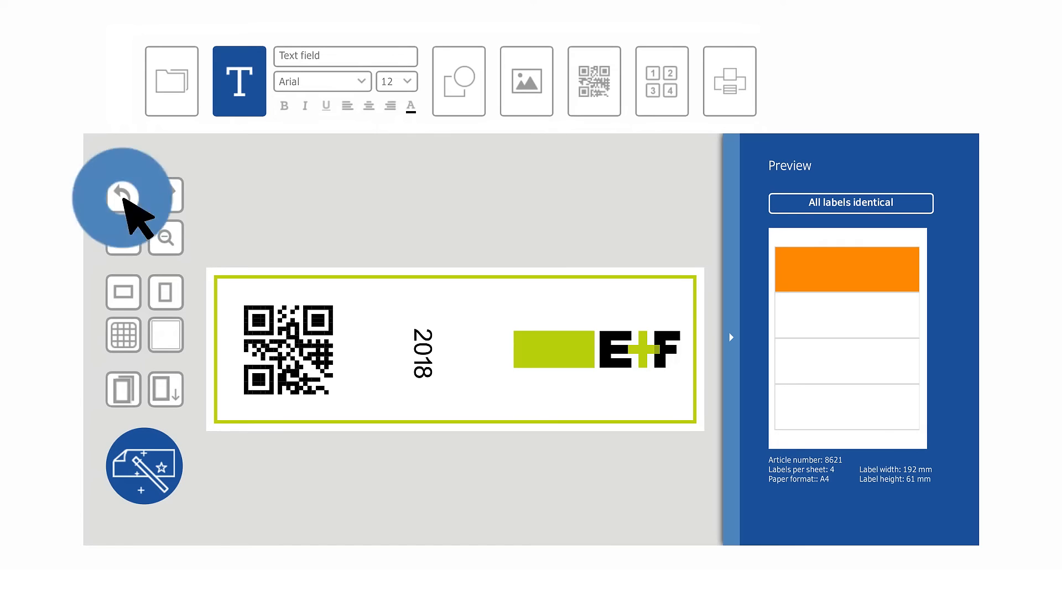
{"action": "left_click", "coordinate": [123, 237]}
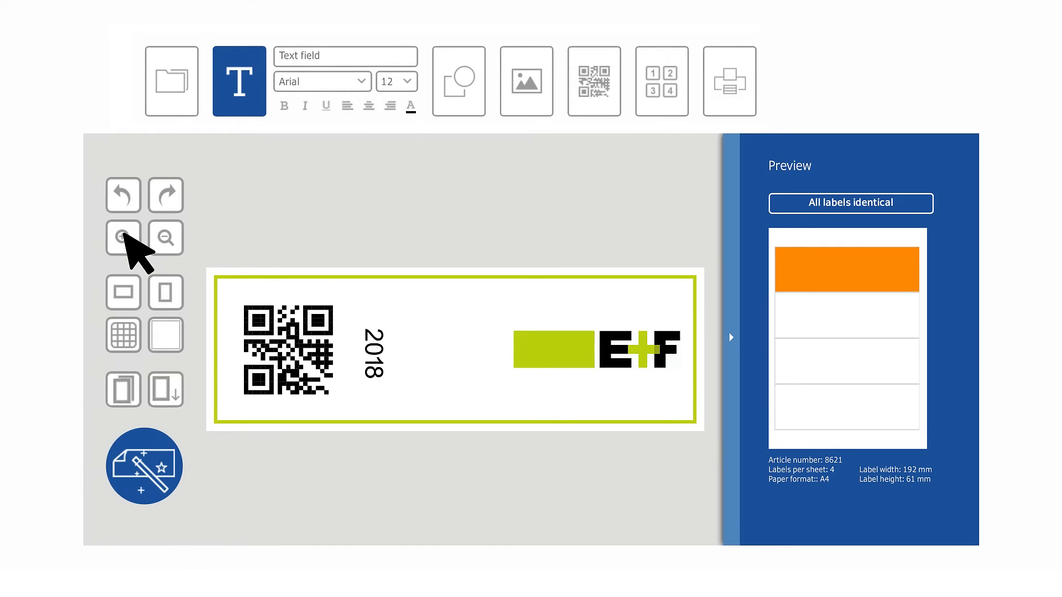
{"action": "left_click", "coordinate": [166, 238]}
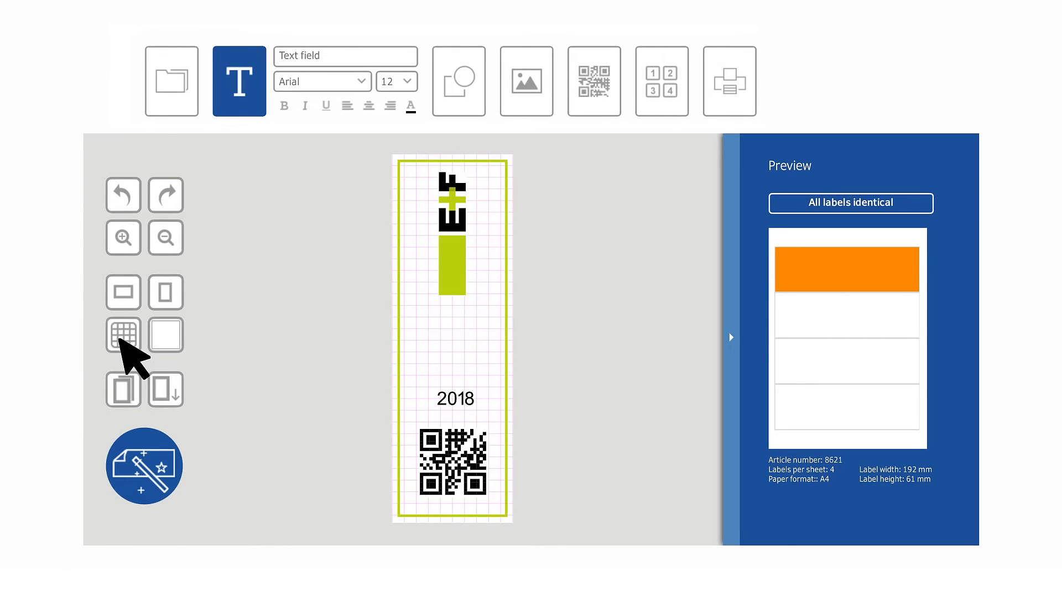
Hide the alignment grid on the portrait label.
{"action": "left_click", "coordinate": [123, 335]}
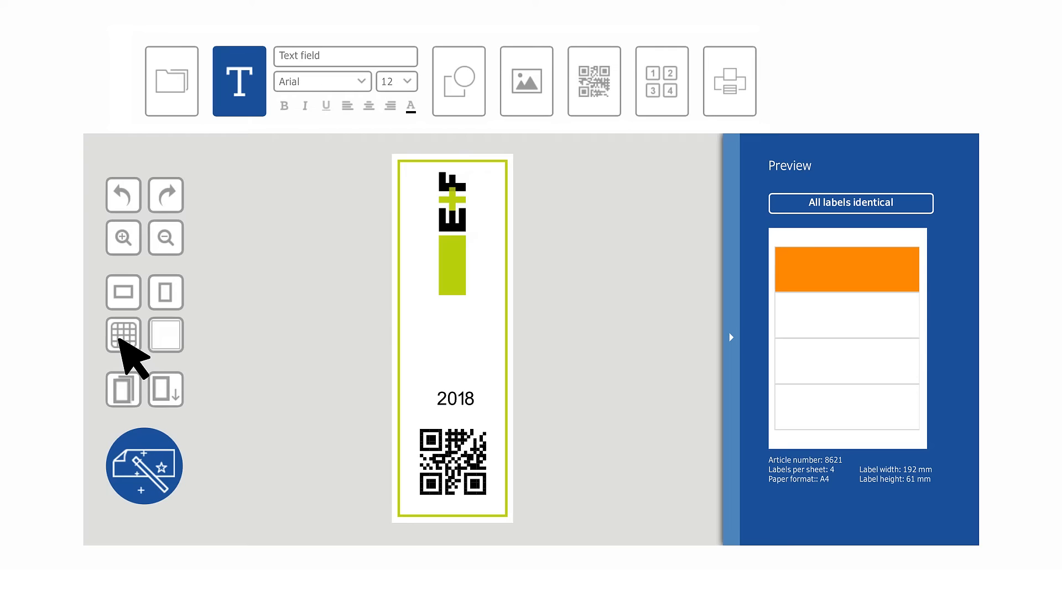
{"action": "mouse_move", "coordinate": [183, 345]}
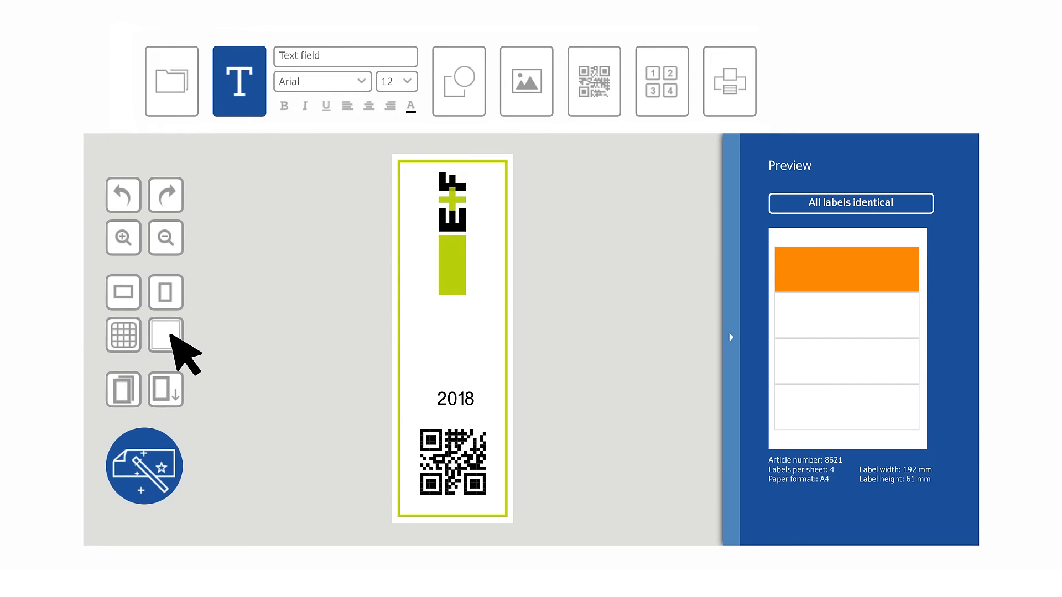
{"action": "mouse_move", "coordinate": [491, 183]}
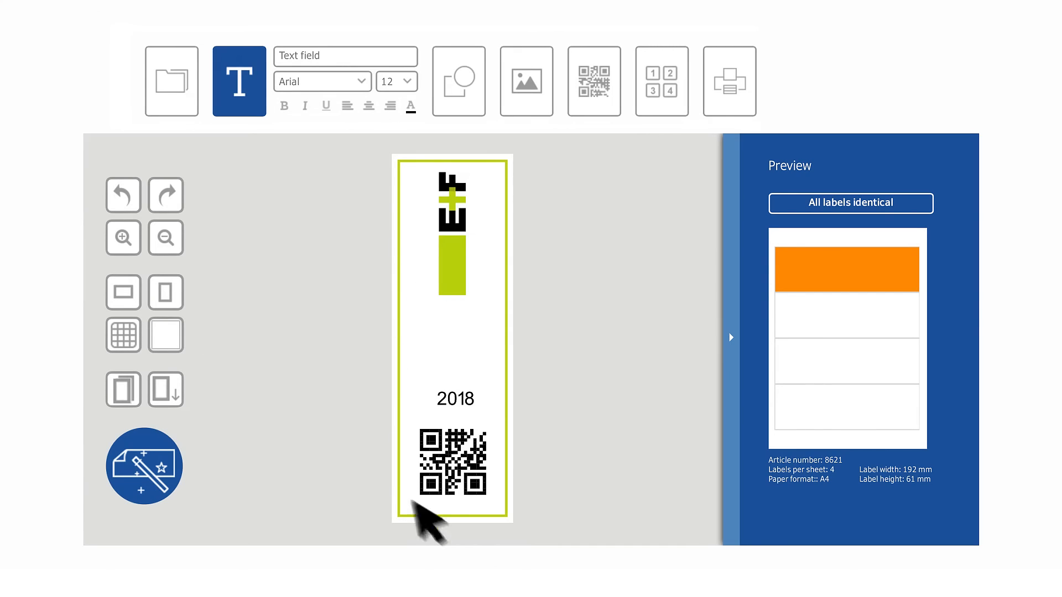
{"action": "left_click", "coordinate": [456, 398]}
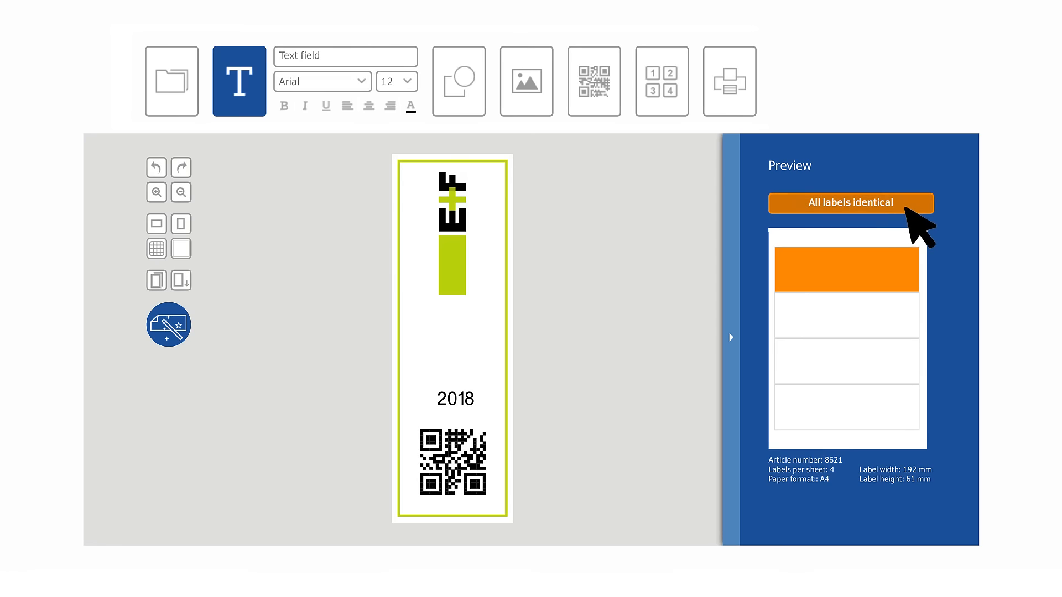
Turn off 'All labels identical' and select the second, blank label on the sheet.
{"action": "left_click", "coordinate": [850, 203]}
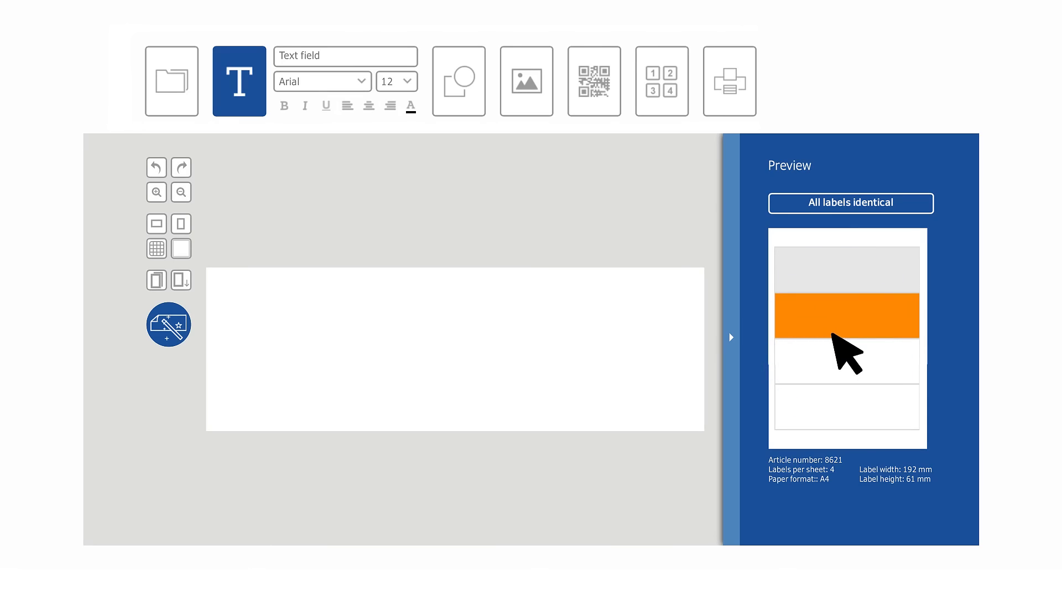
{"action": "left_click", "coordinate": [729, 80]}
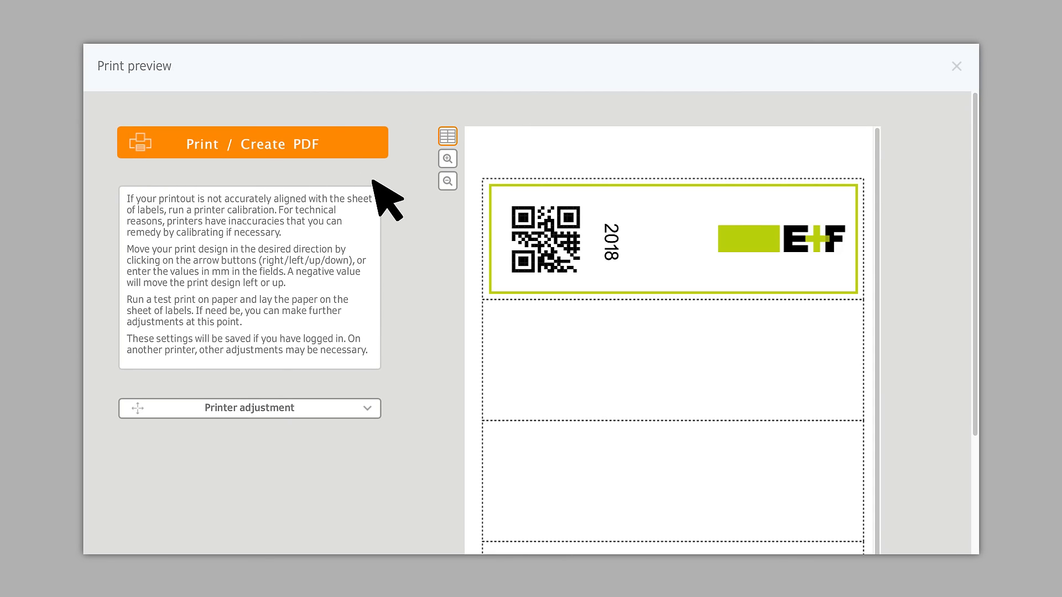
Choose Print / Create PDF from the sheet's print preview.
{"action": "left_click", "coordinate": [956, 66]}
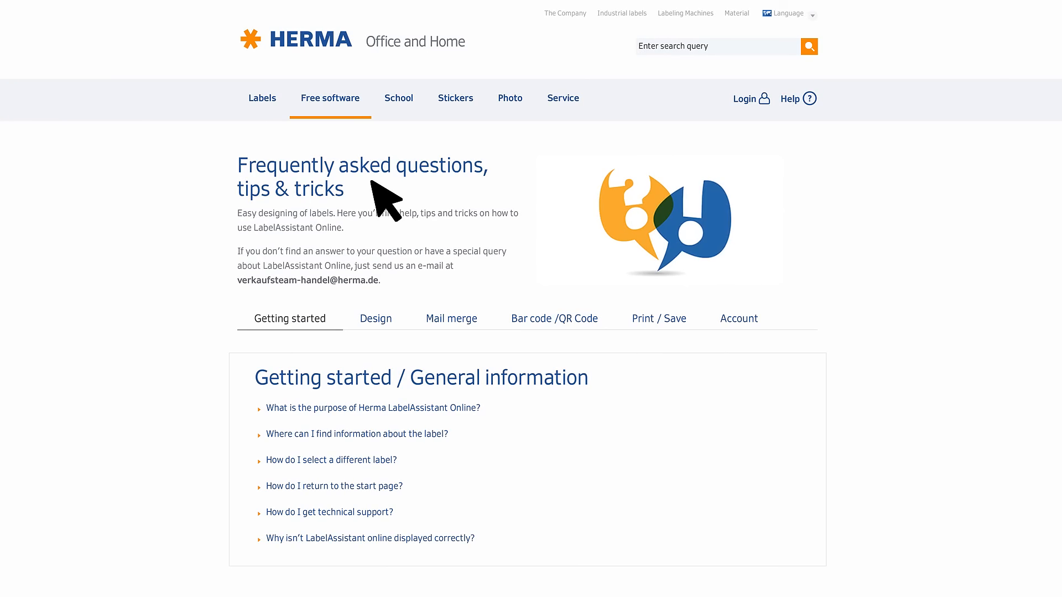
{"action": "mouse_move", "coordinate": [798, 99]}
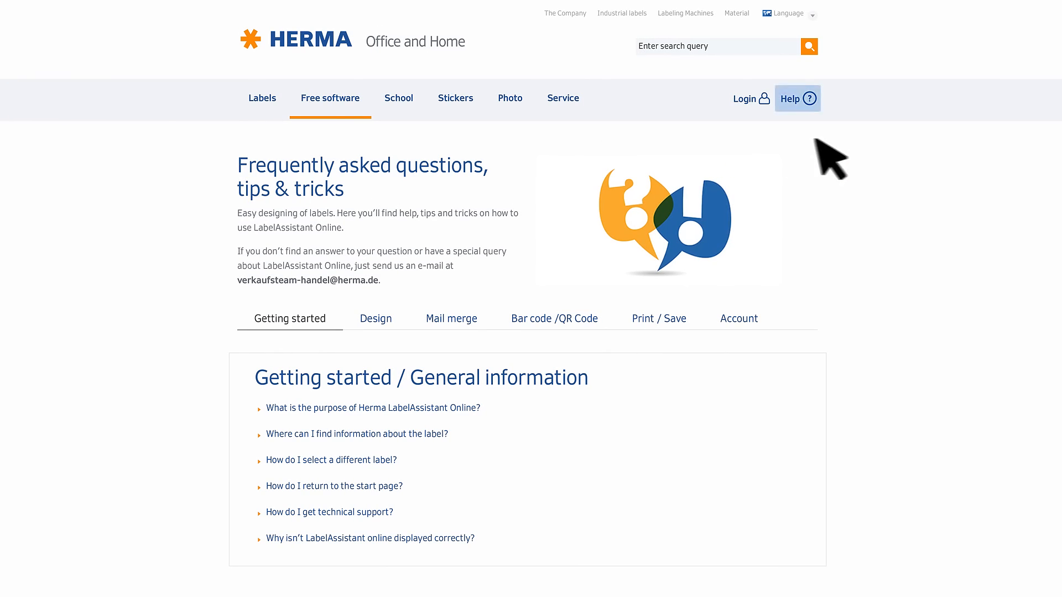
{"action": "mouse_move", "coordinate": [845, 159]}
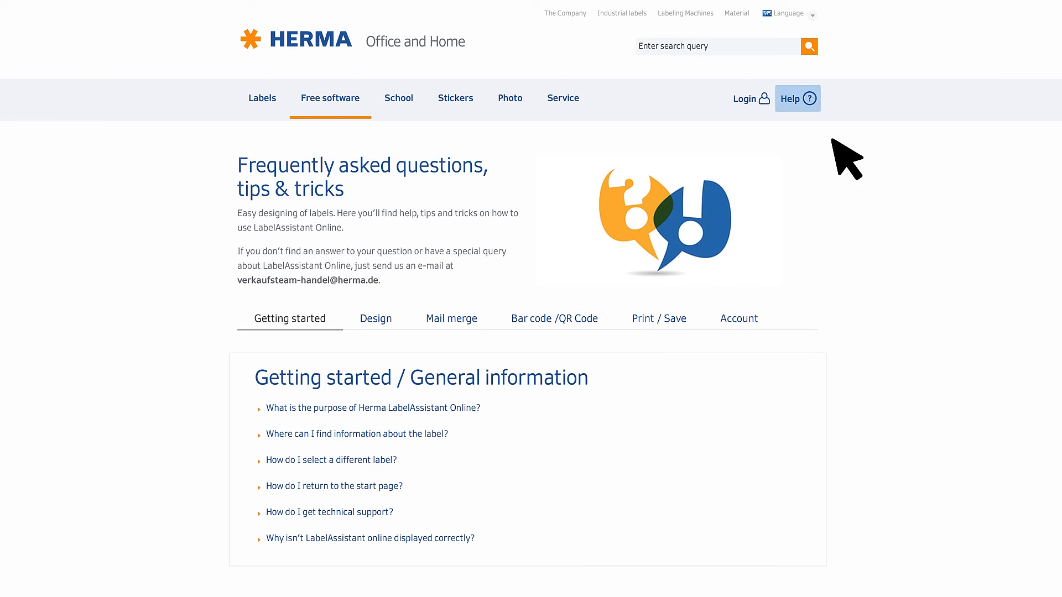